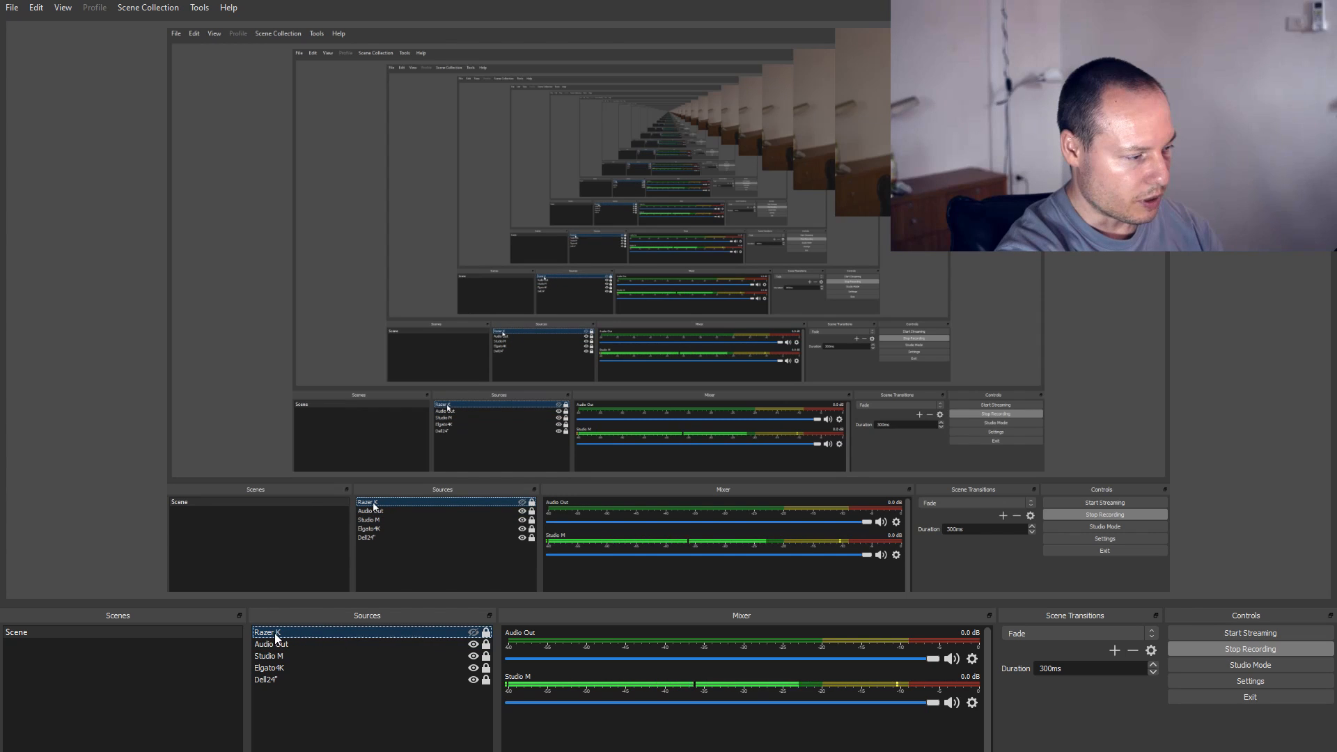
{"action": "left_click", "coordinate": [272, 643]}
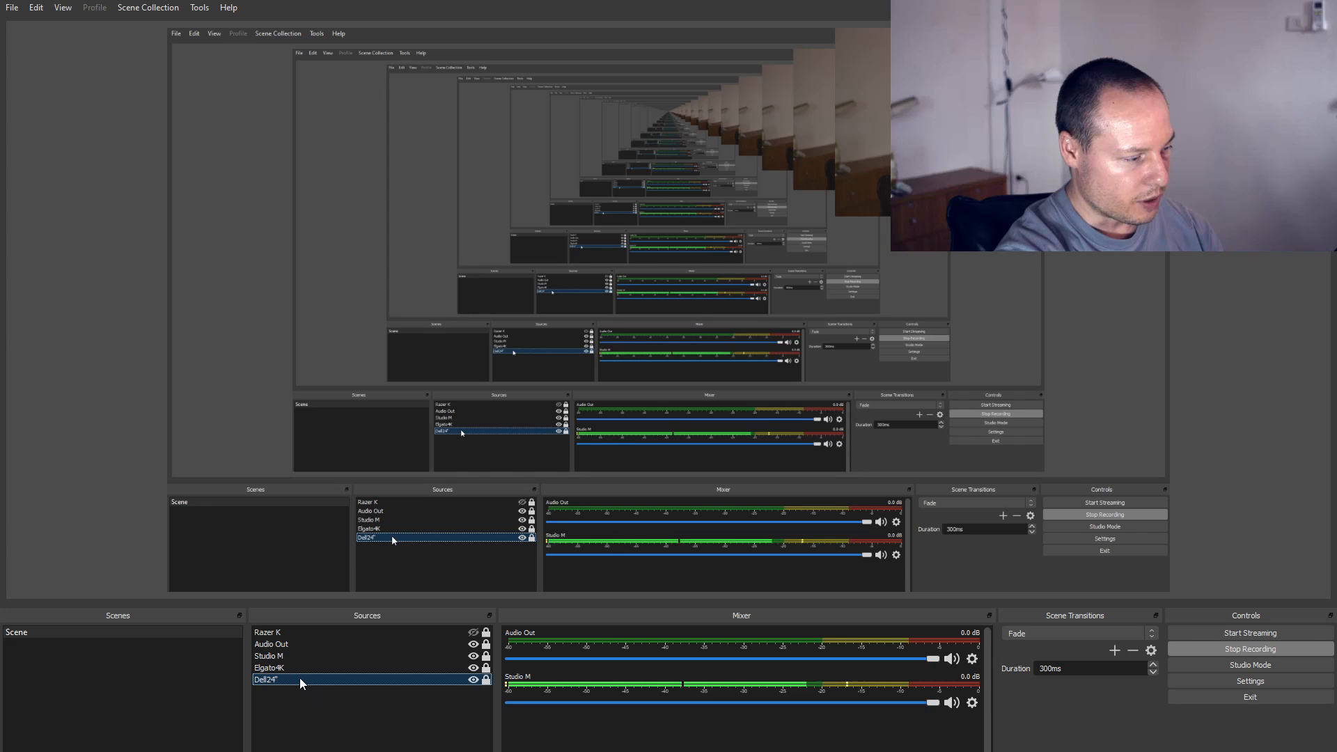
{"action": "mouse_move", "coordinate": [826, 735]}
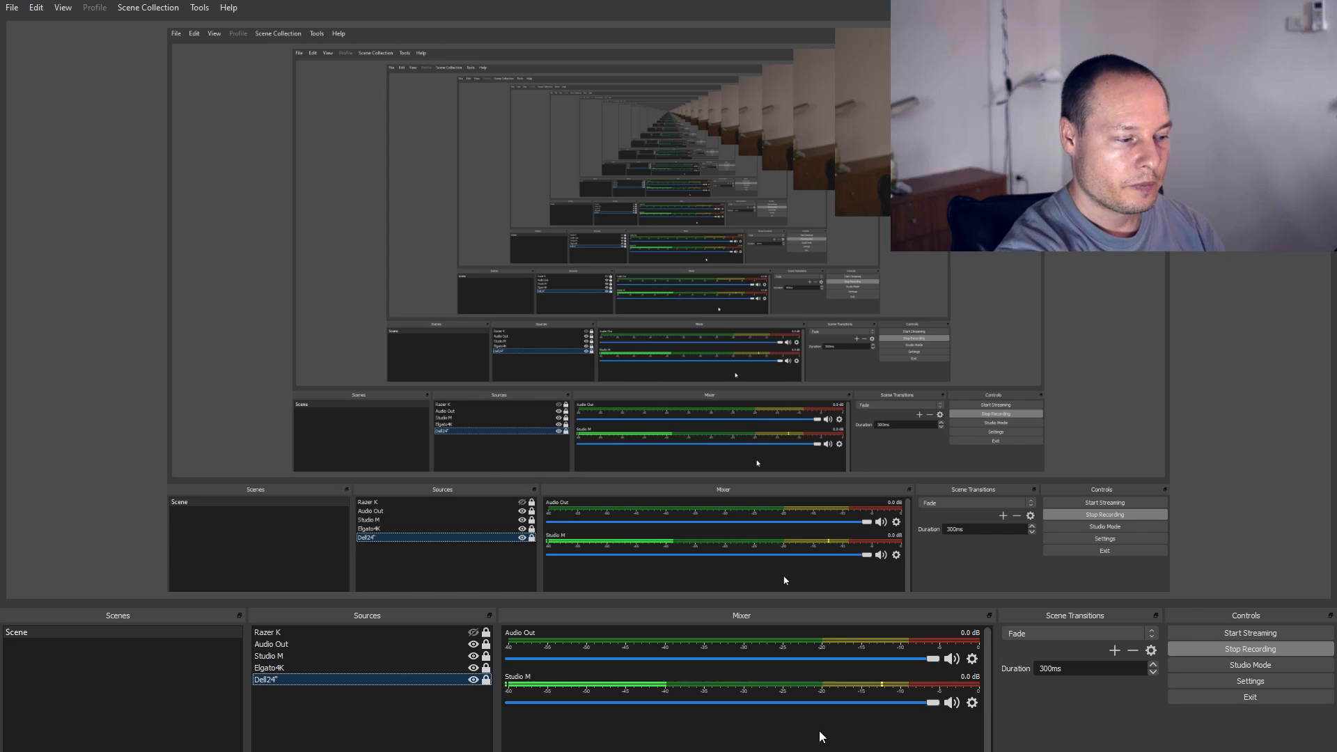
{"action": "mouse_move", "coordinate": [322, 735]}
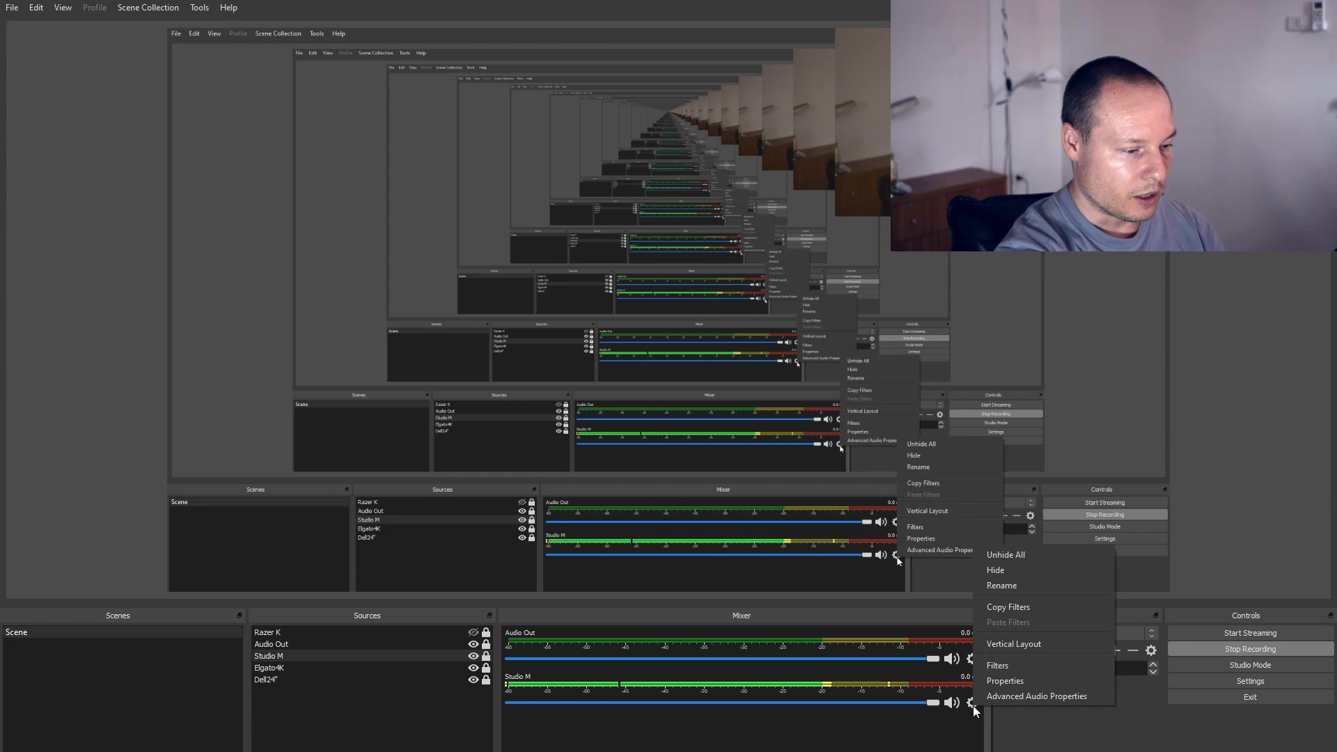
{"action": "mouse_move", "coordinate": [1036, 696]}
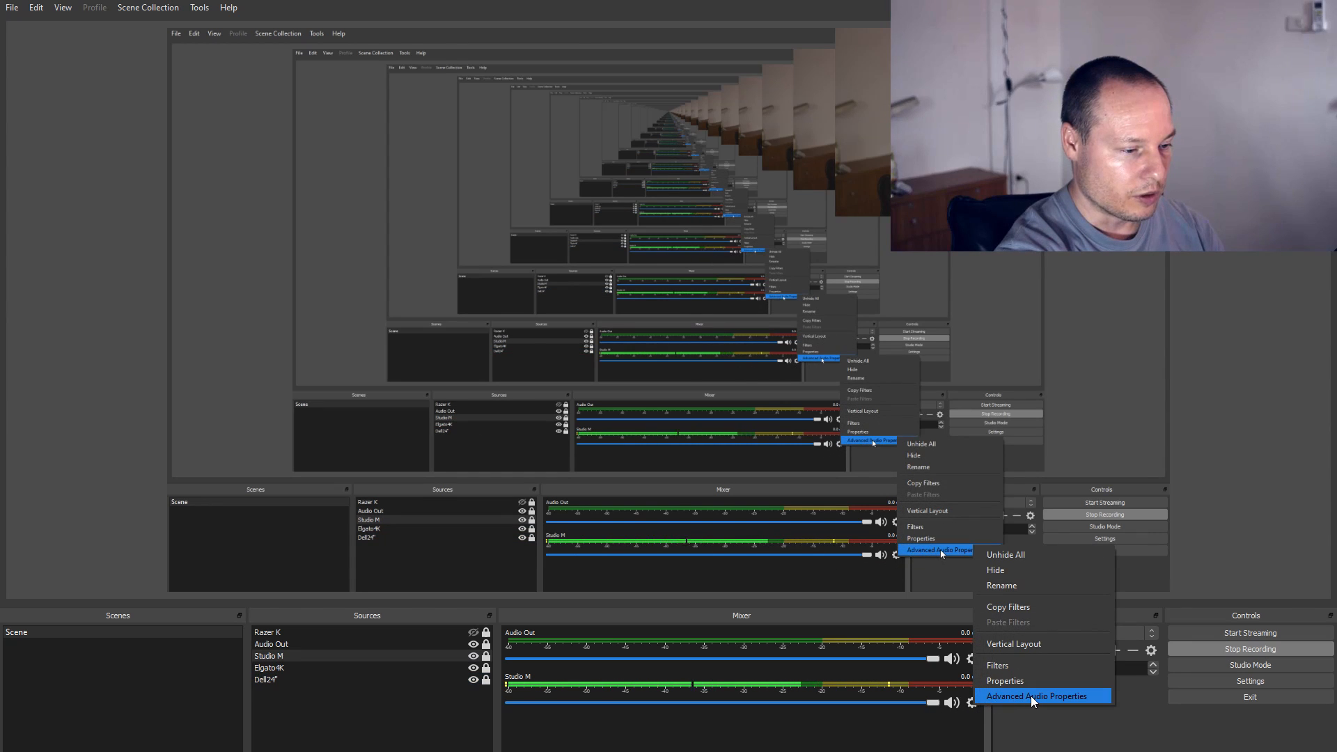
{"action": "left_click", "coordinate": [1035, 696]}
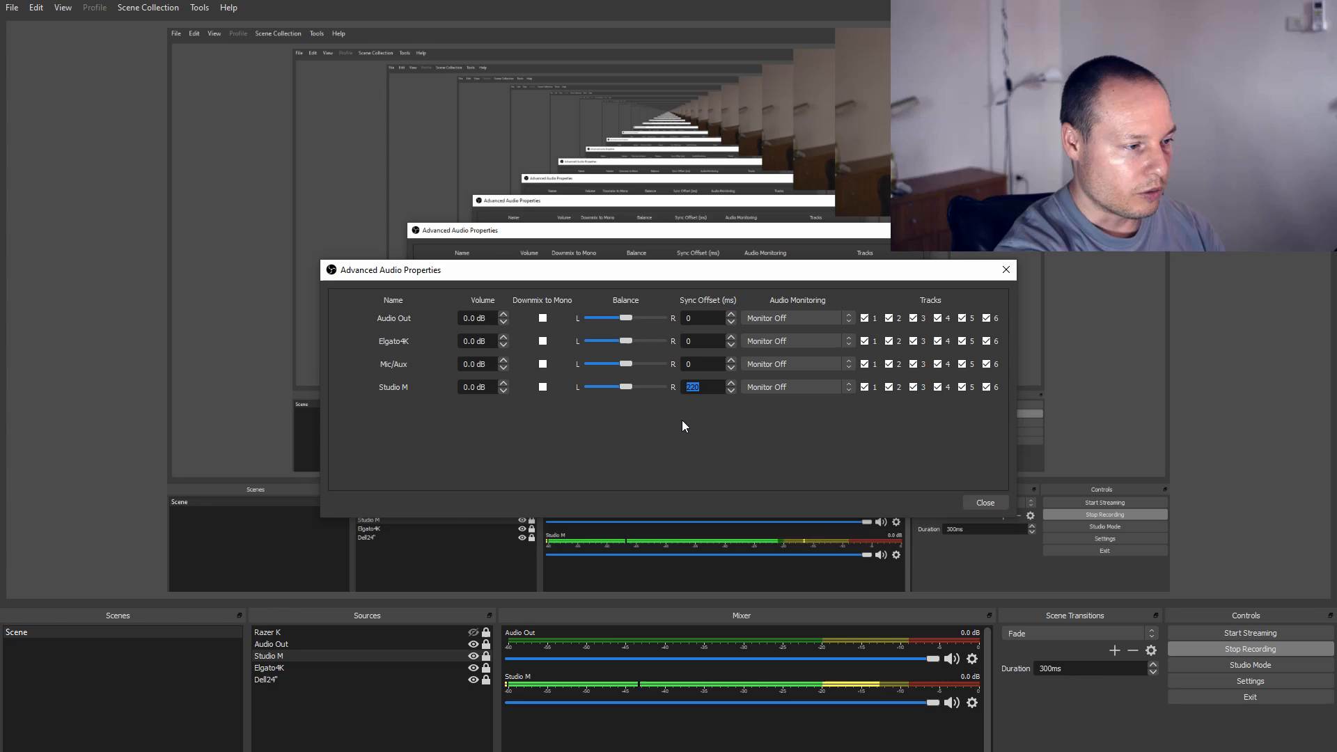
{"action": "mouse_move", "coordinate": [824, 341]}
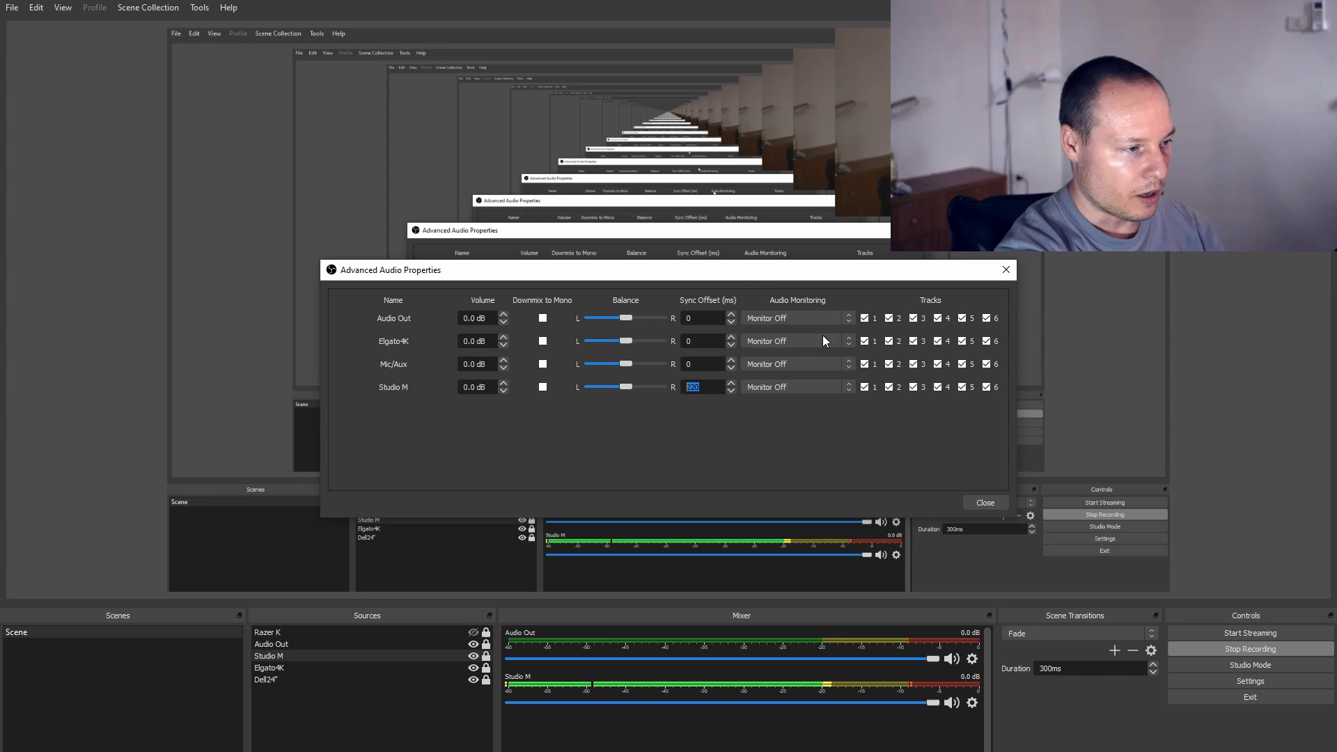
{"action": "left_click", "coordinate": [985, 503]}
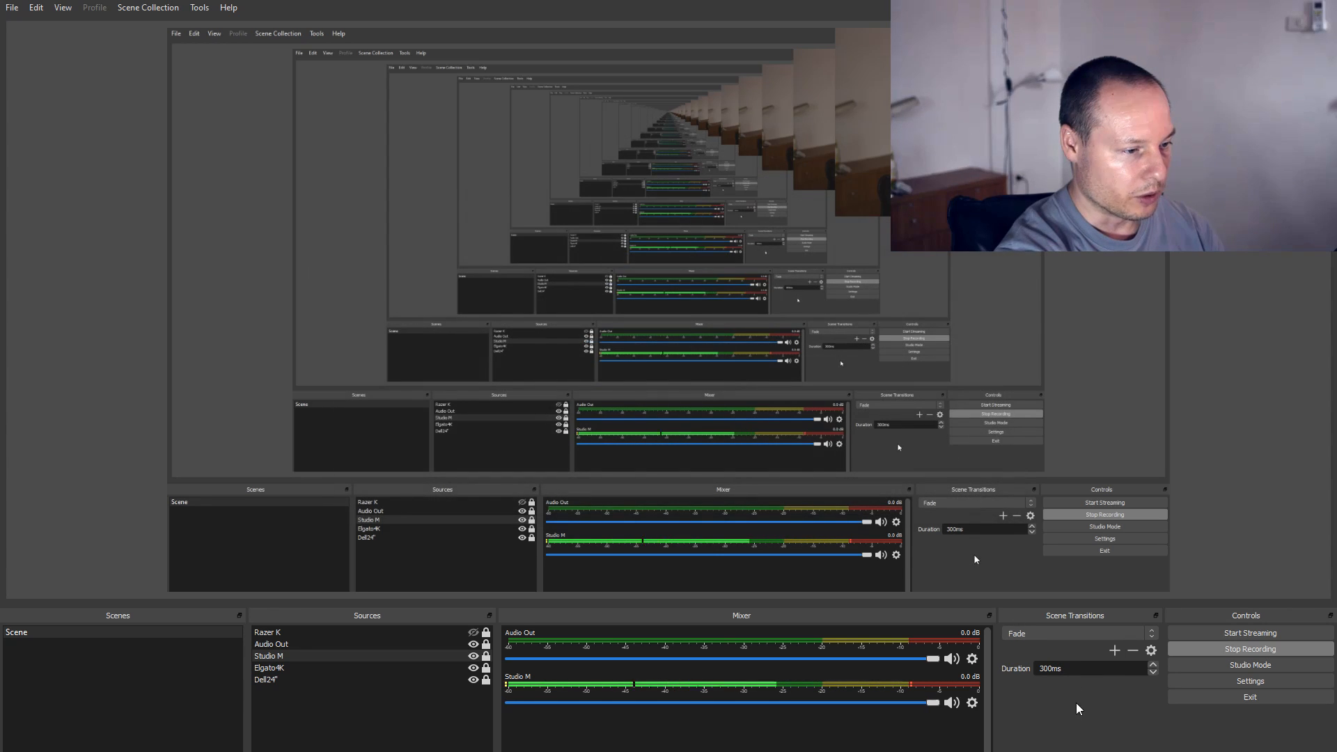
{"action": "mouse_move", "coordinate": [1069, 716]}
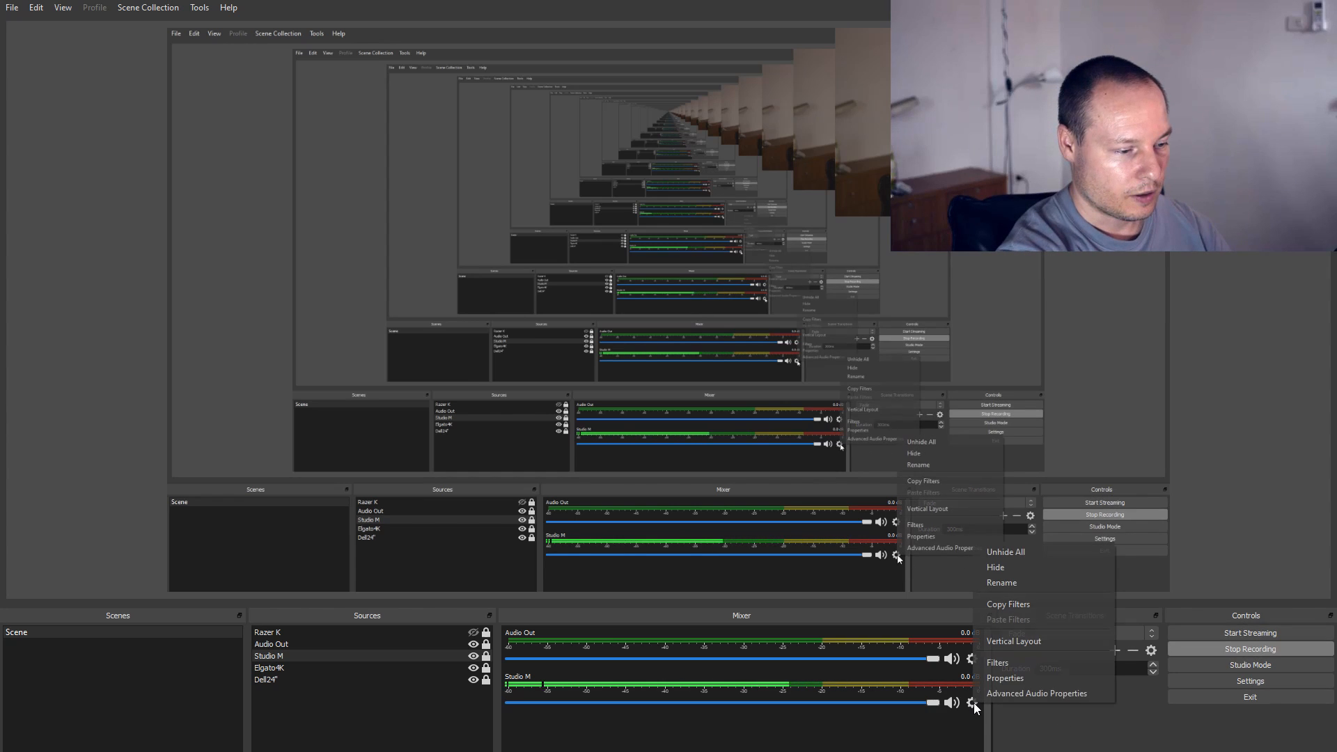
{"action": "left_click", "coordinate": [1036, 694]}
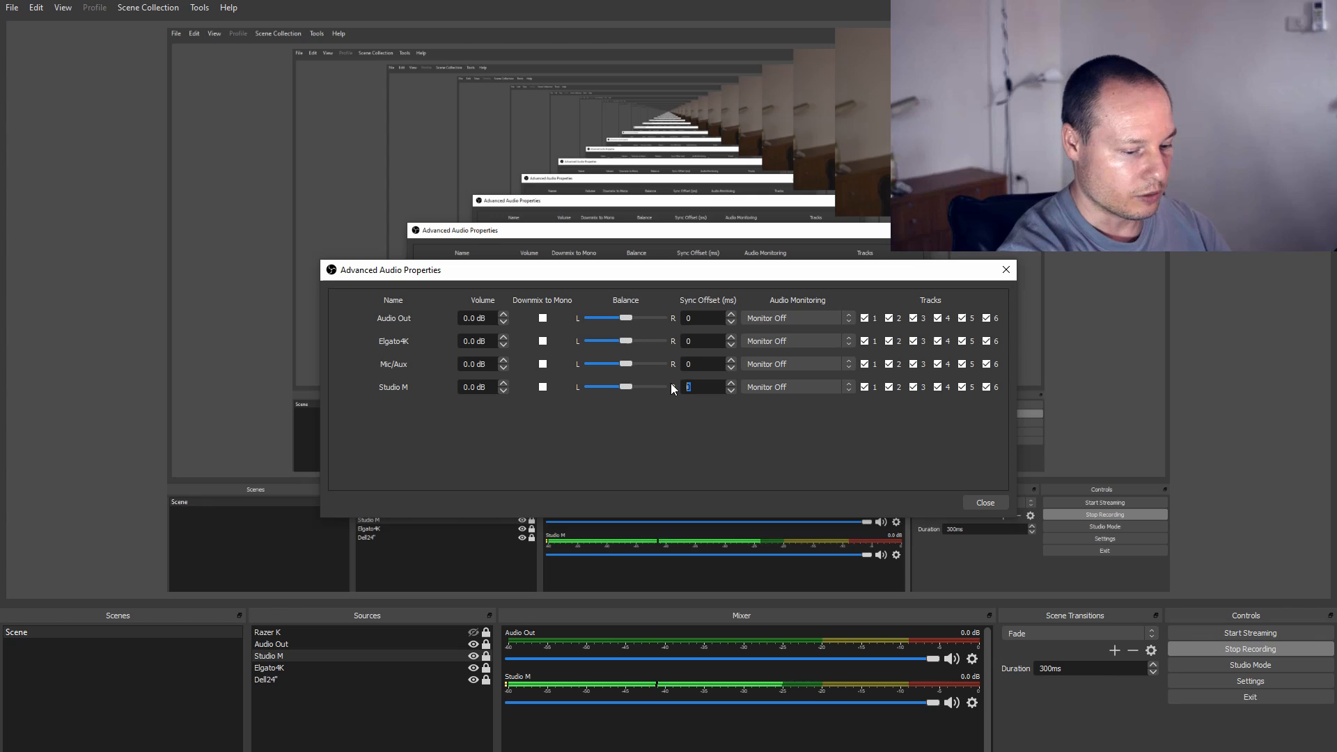
{"action": "left_click", "coordinate": [984, 502]}
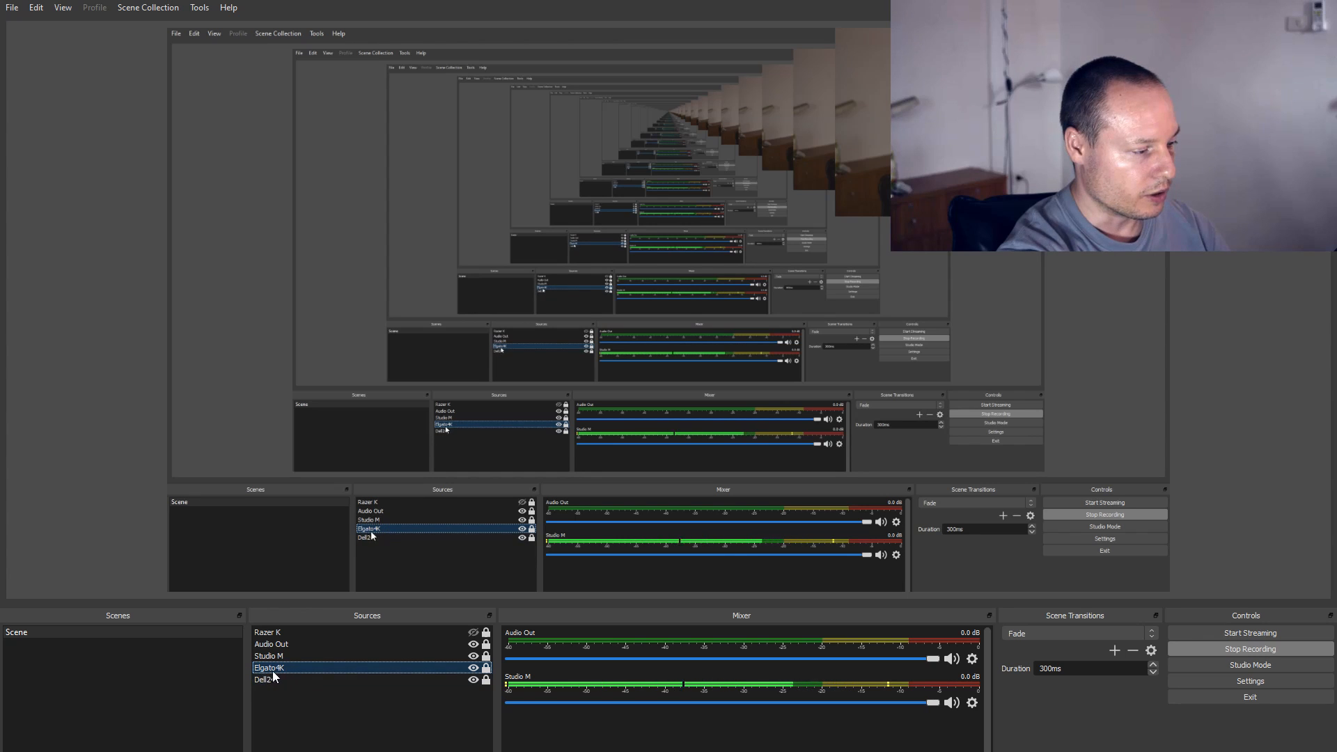
{"action": "right_click", "coordinate": [269, 667]}
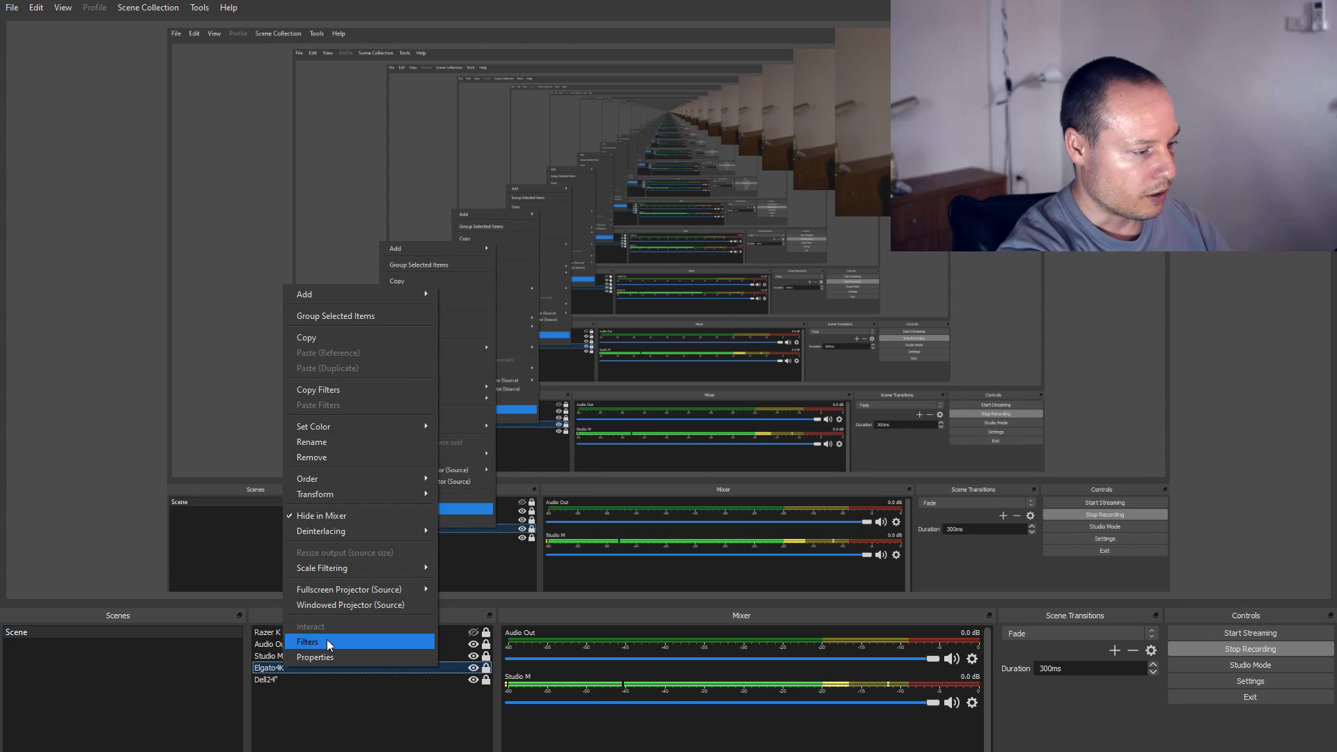
{"action": "left_click", "coordinate": [306, 641]}
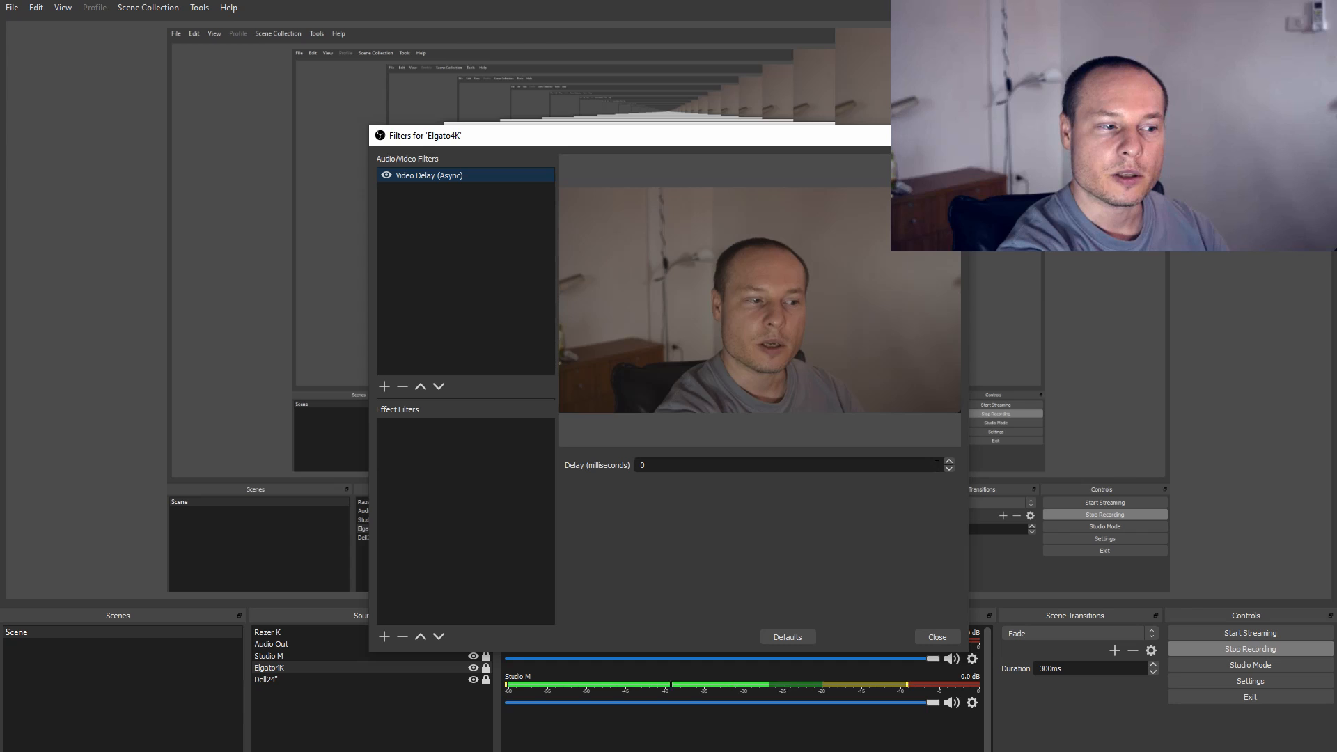
{"action": "left_click", "coordinate": [936, 637]}
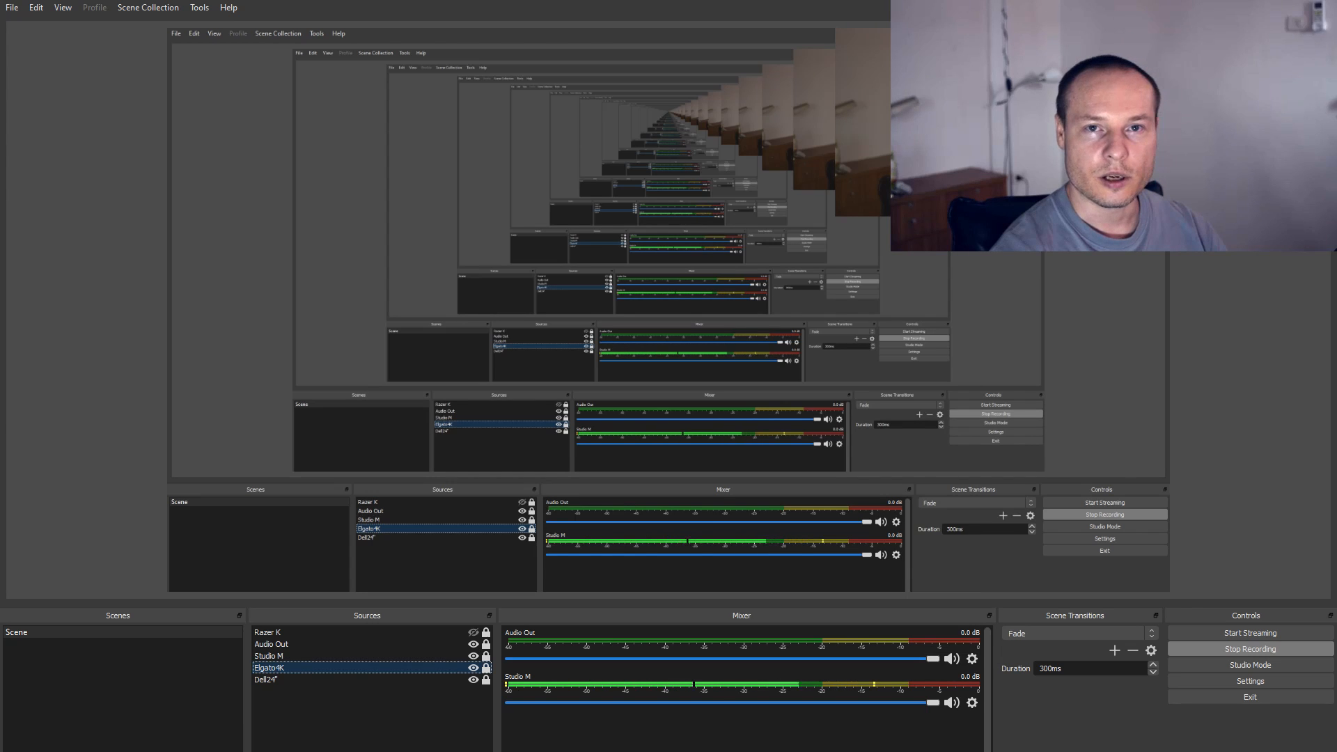